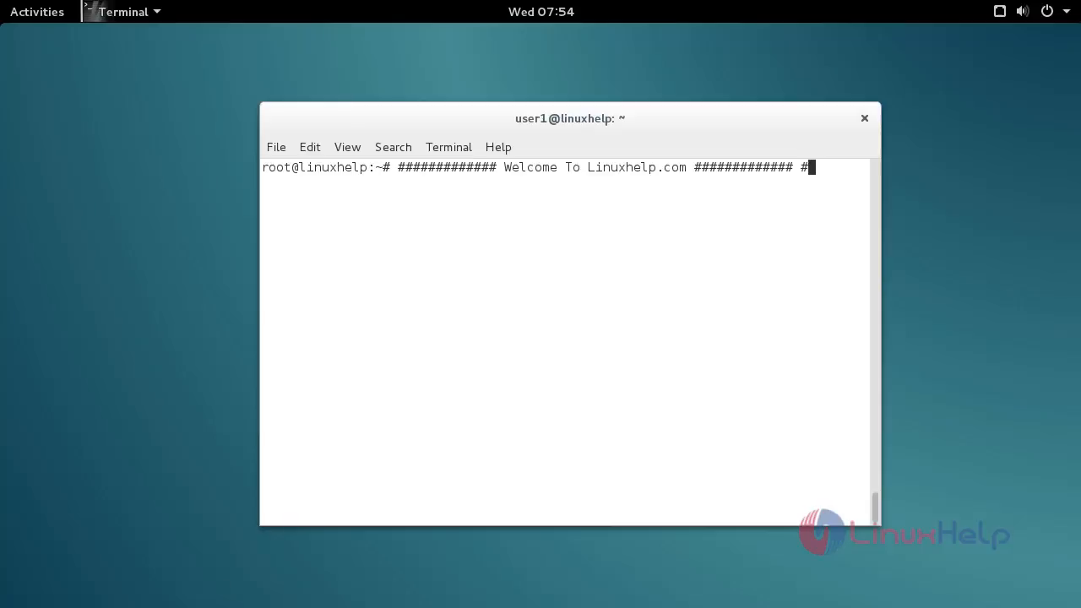
mouse_move(756, 385)
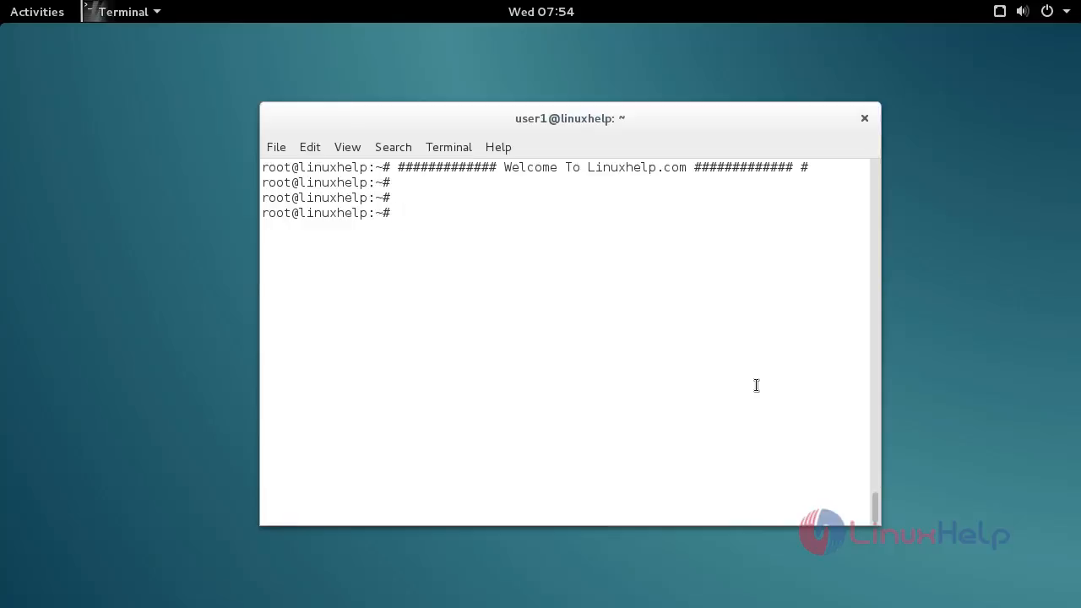
Open /etc/apt/sources.list in nano
type("nano")
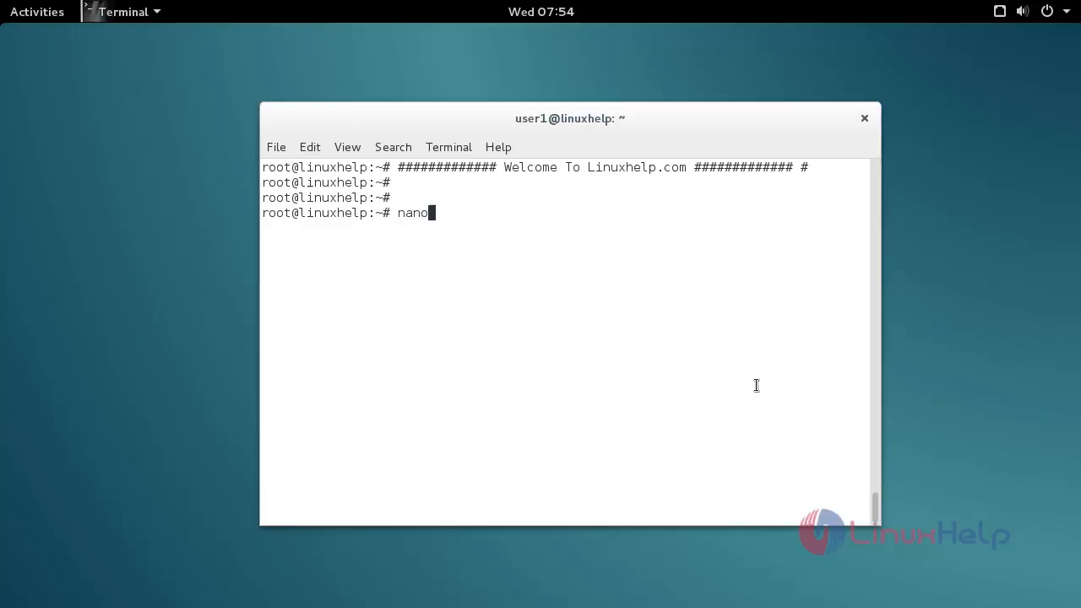
type("/etc/")
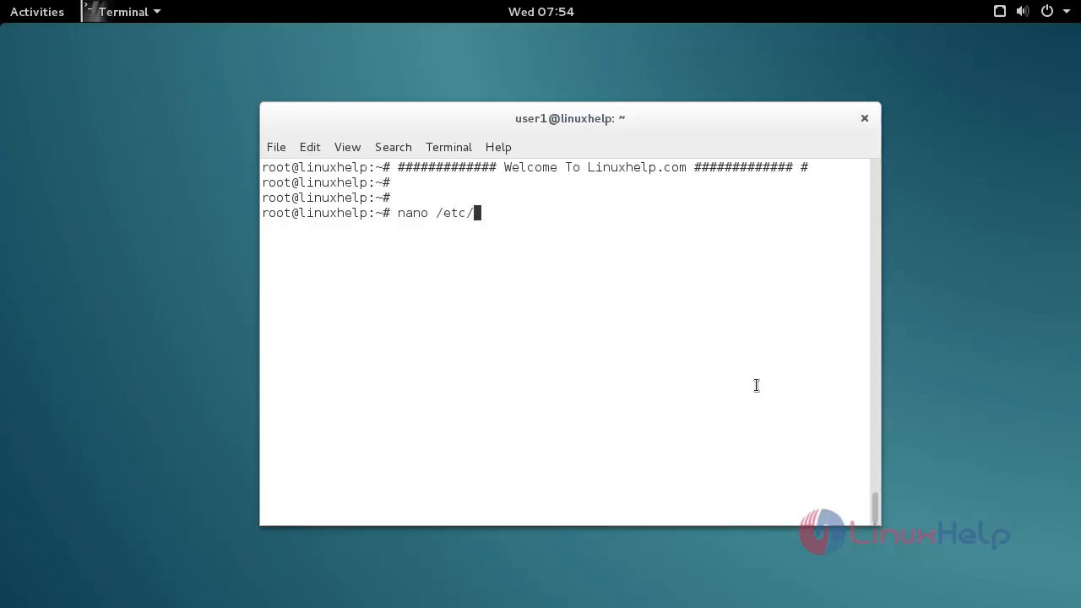
type("apt/")
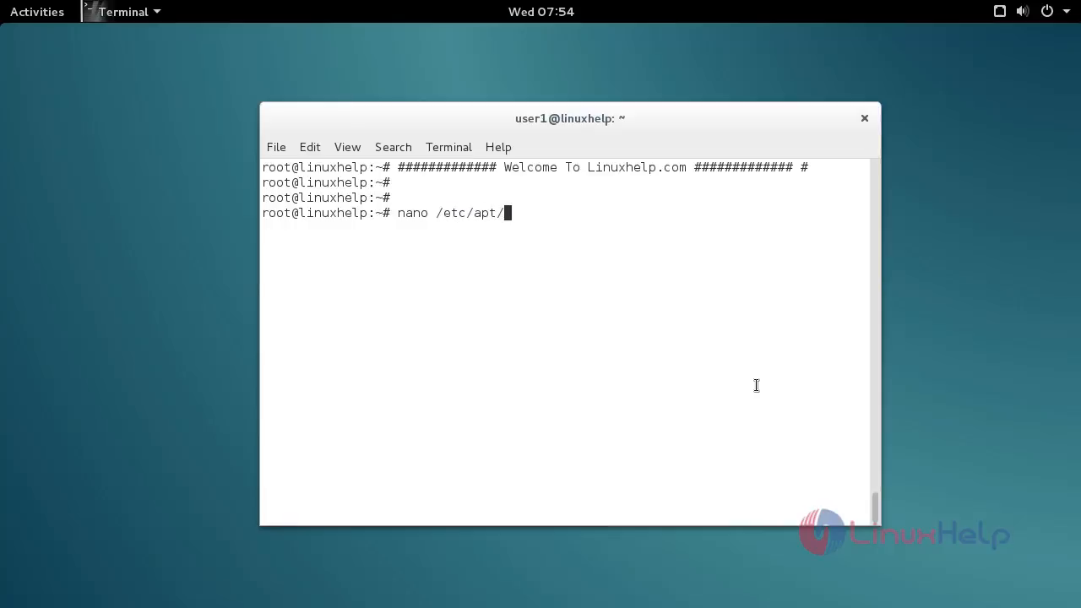
type("sources.list")
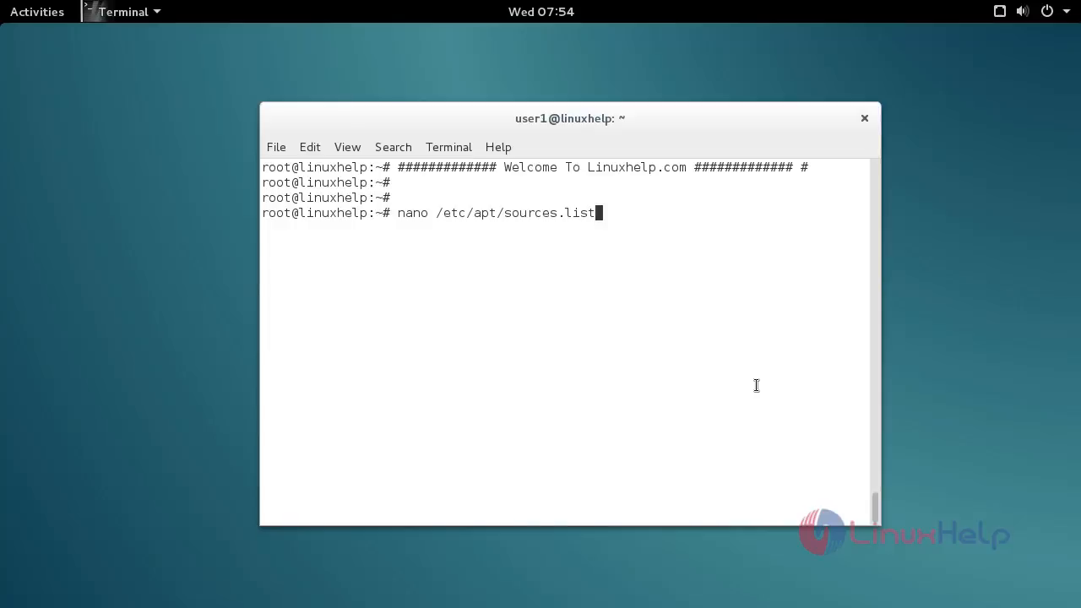
key("Return")
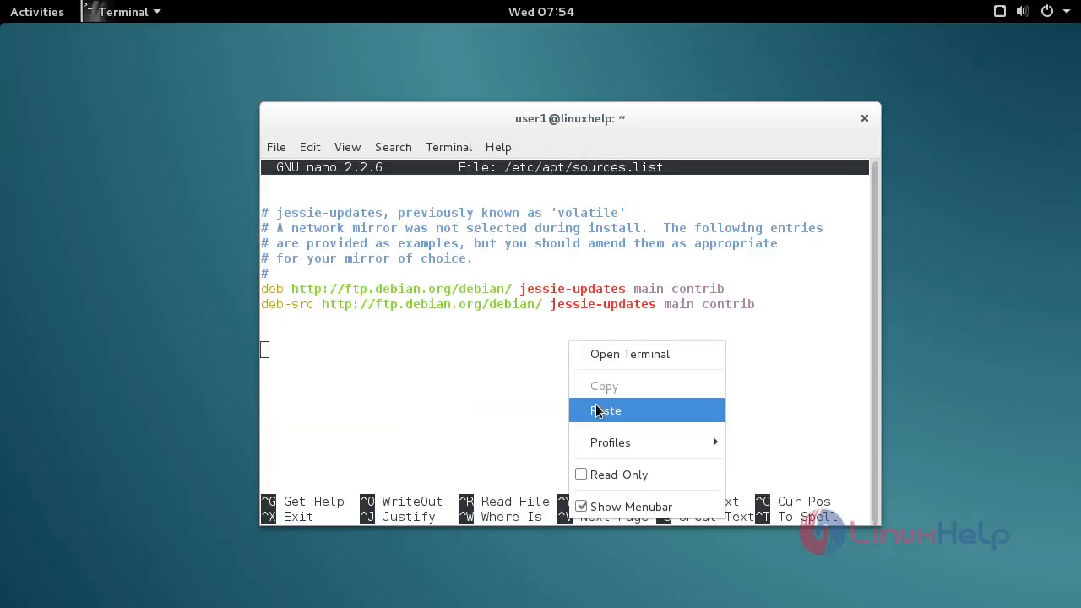
Paste the Debian stable and jessie deb lines into sources.list, then save and exit nano
left_click(606, 411)
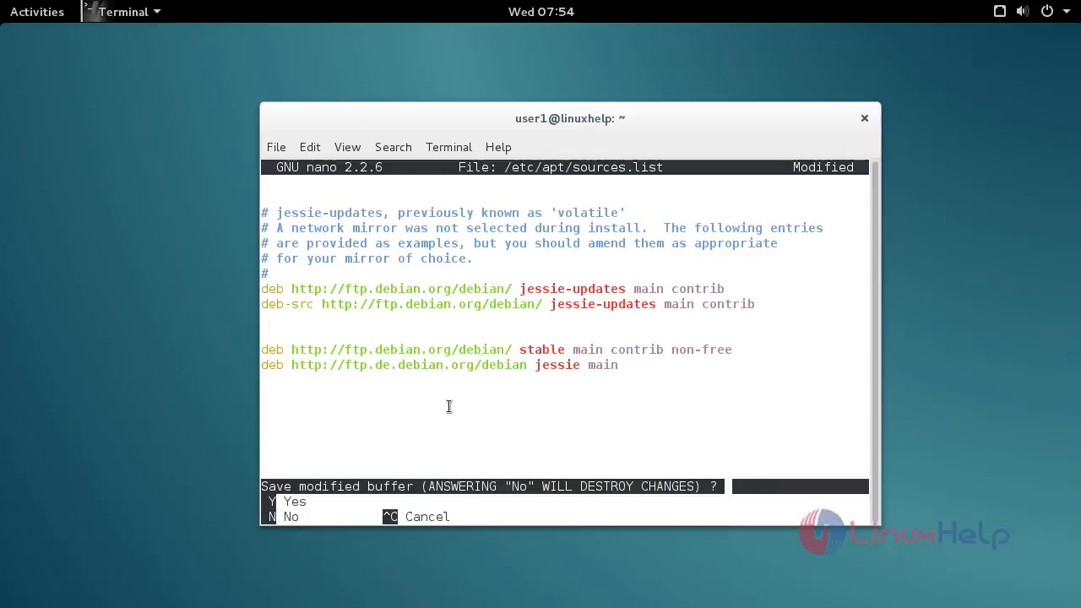
key("n")
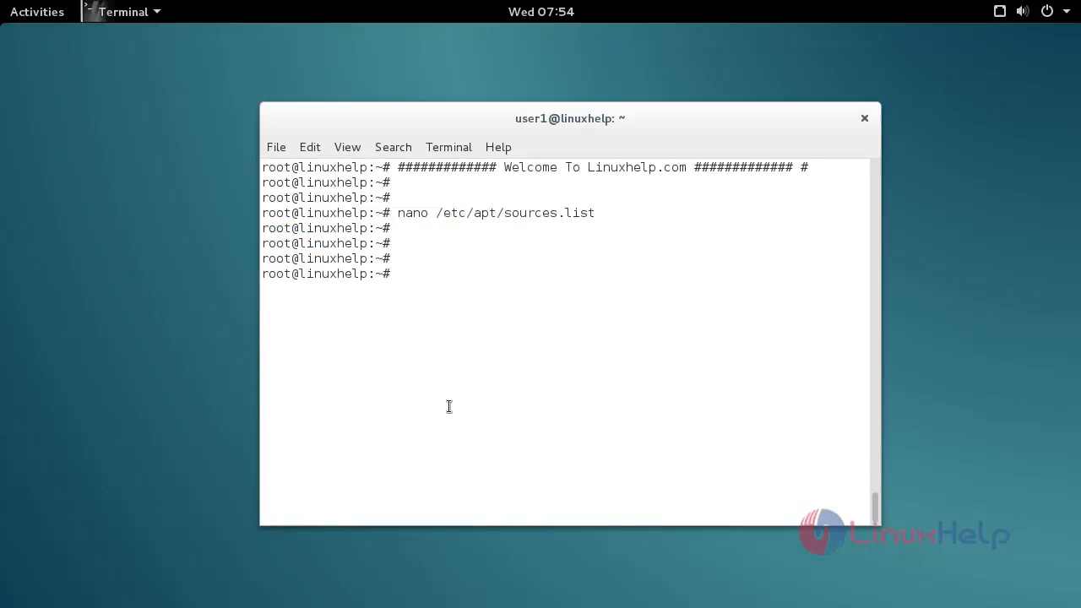
Run apt-get update to refresh the package lists
type("a")
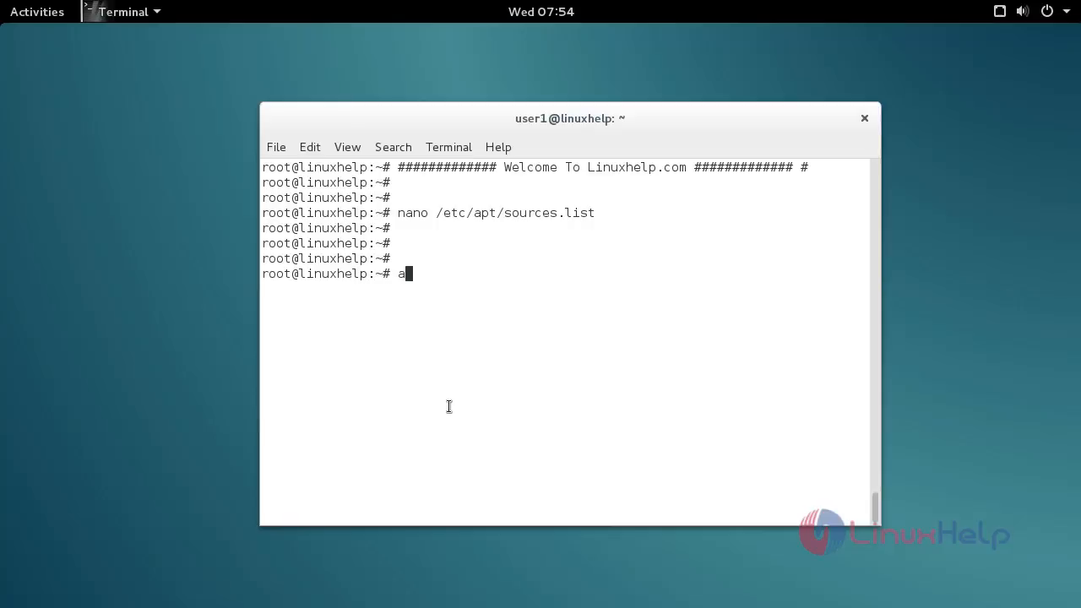
type("pt-get")
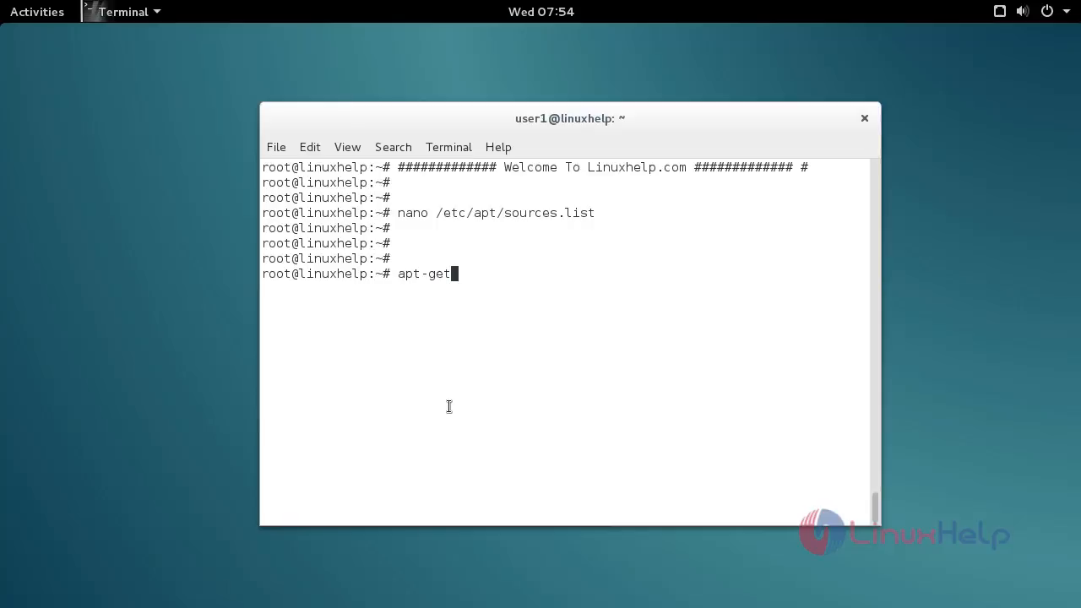
type("update")
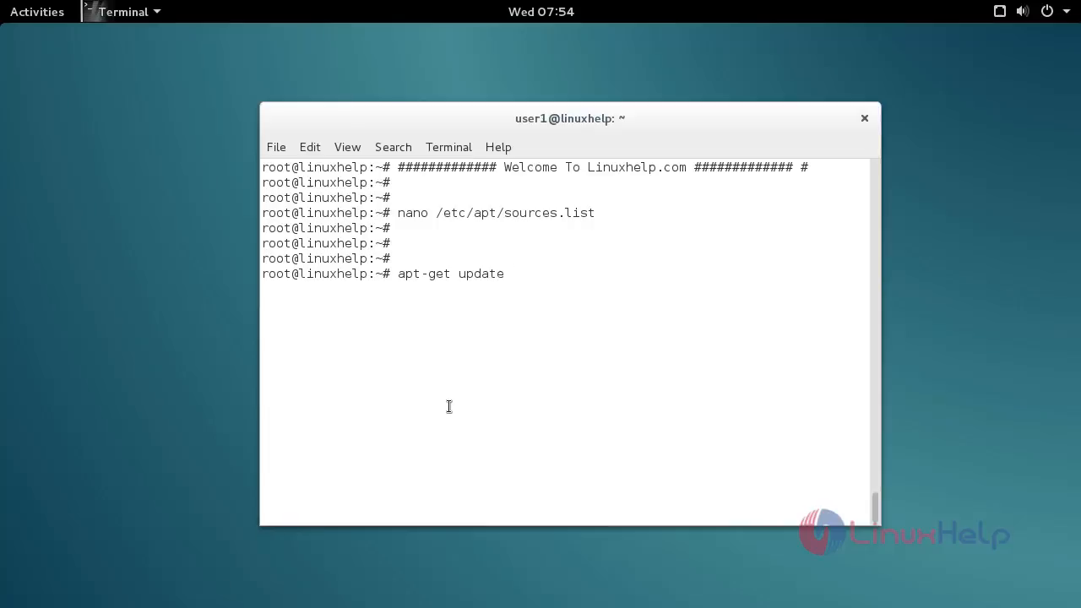
key("Return")
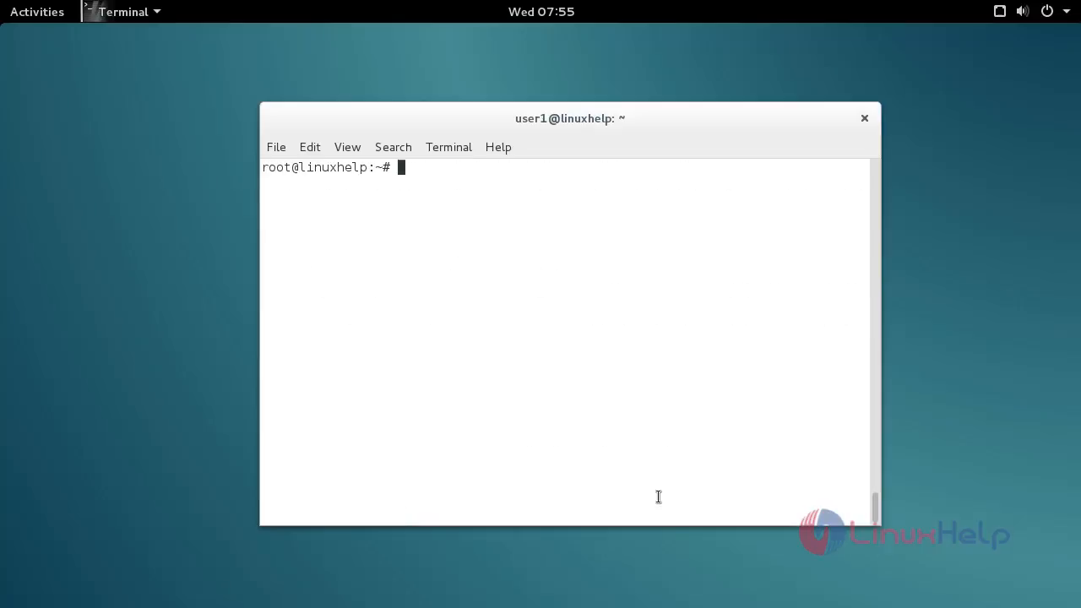
Run apt-get install kdenlive and confirm with y to install it and its dependencies
type("apt")
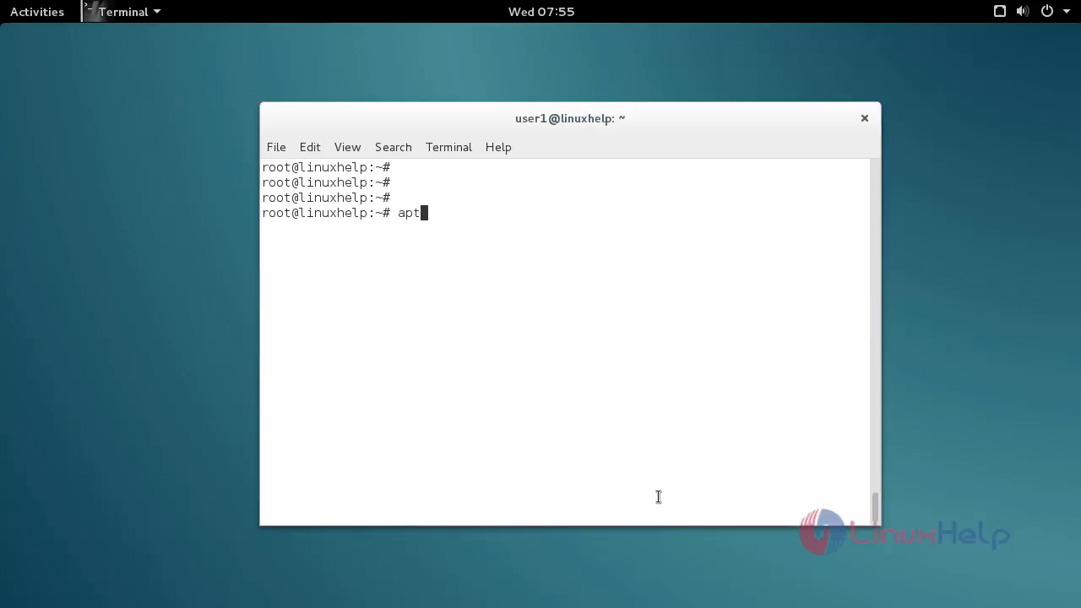
type("-get in")
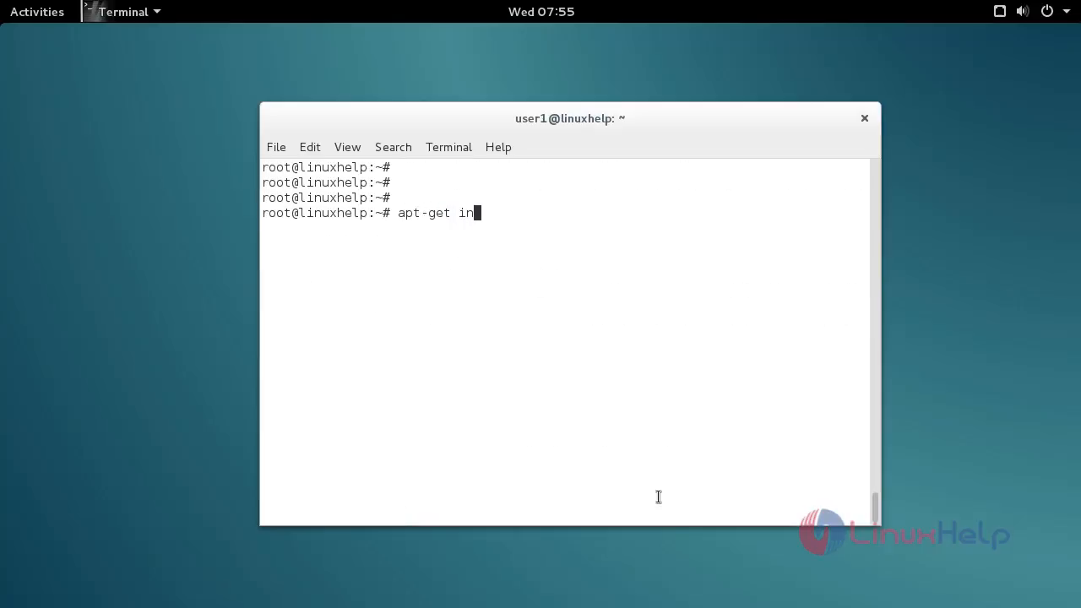
type("stall kden")
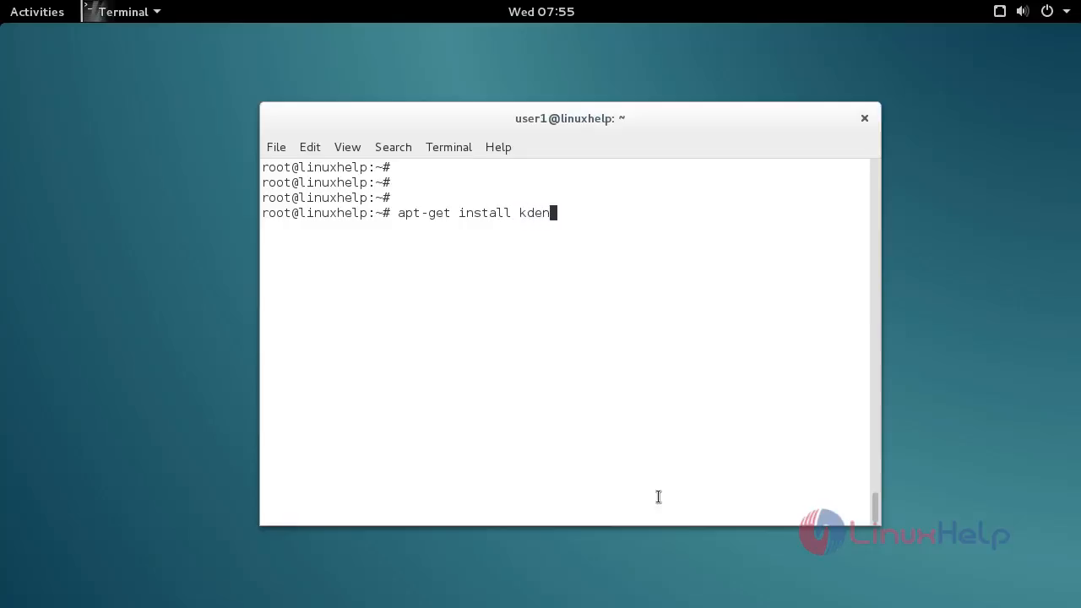
type("live")
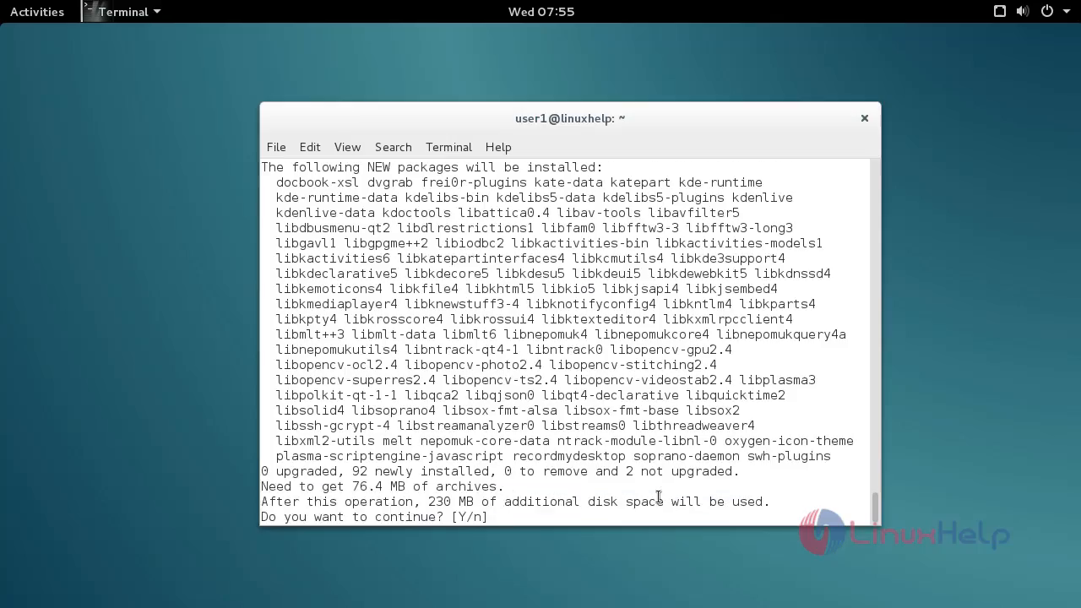
type("y")
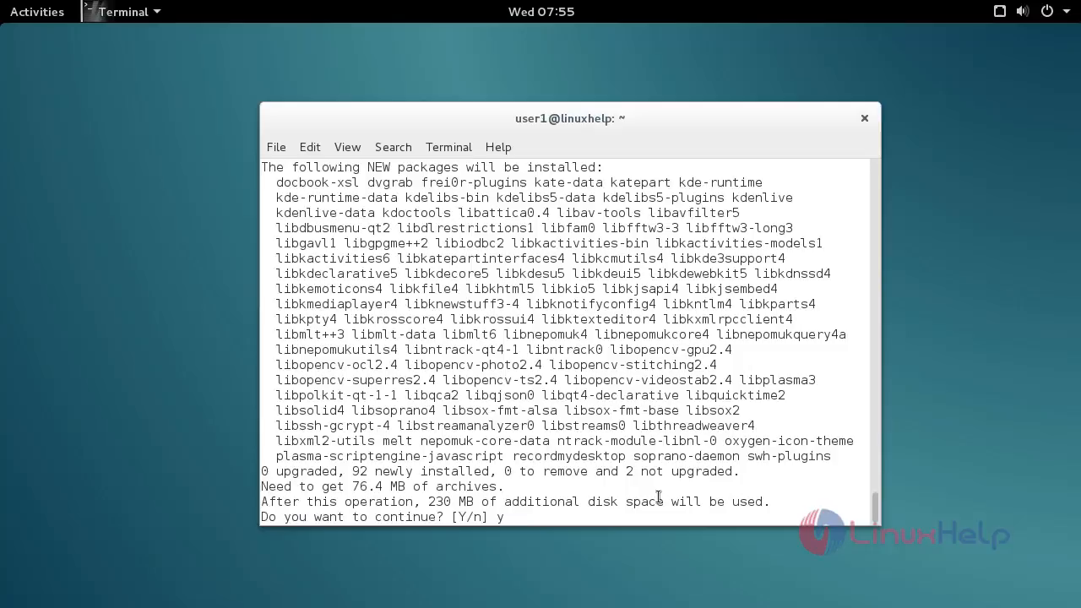
key("Return")
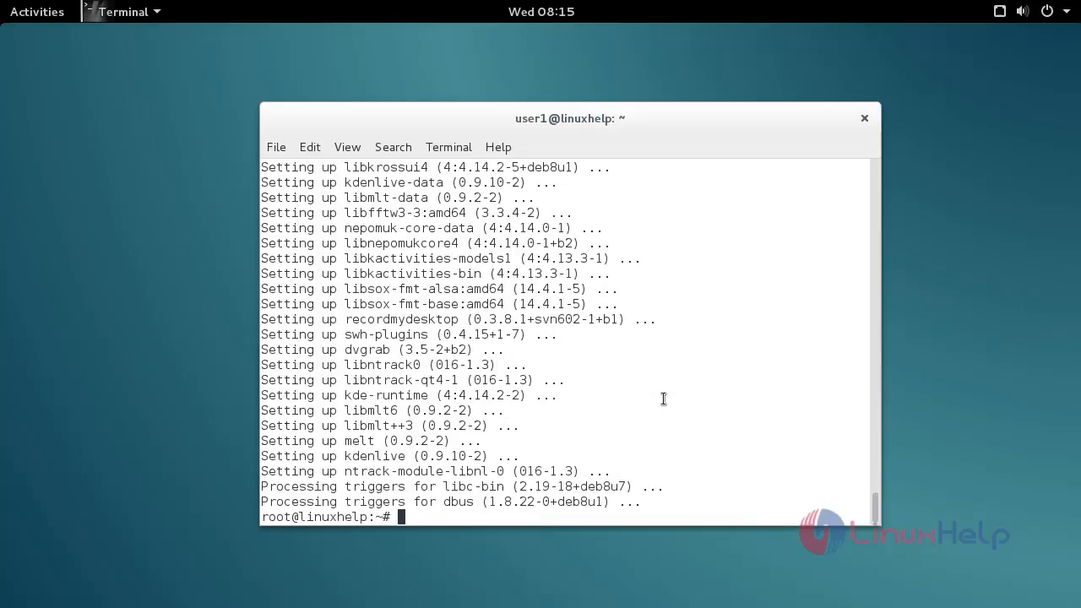
mouse_move(50, 167)
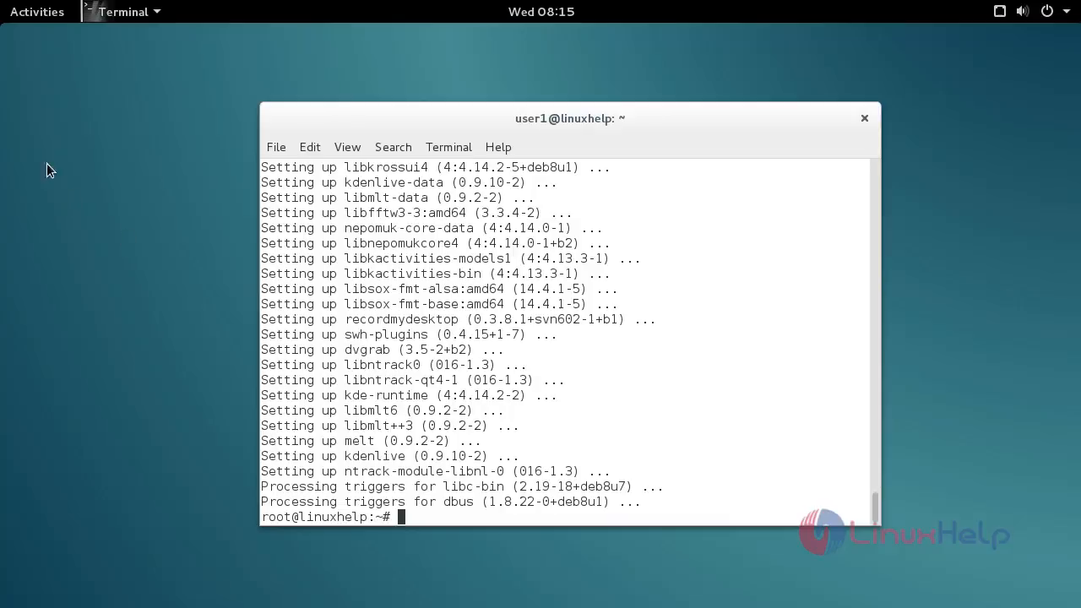
Search the Activities overview for 'kden' to find and launch Kdenlive
left_click(36, 11)
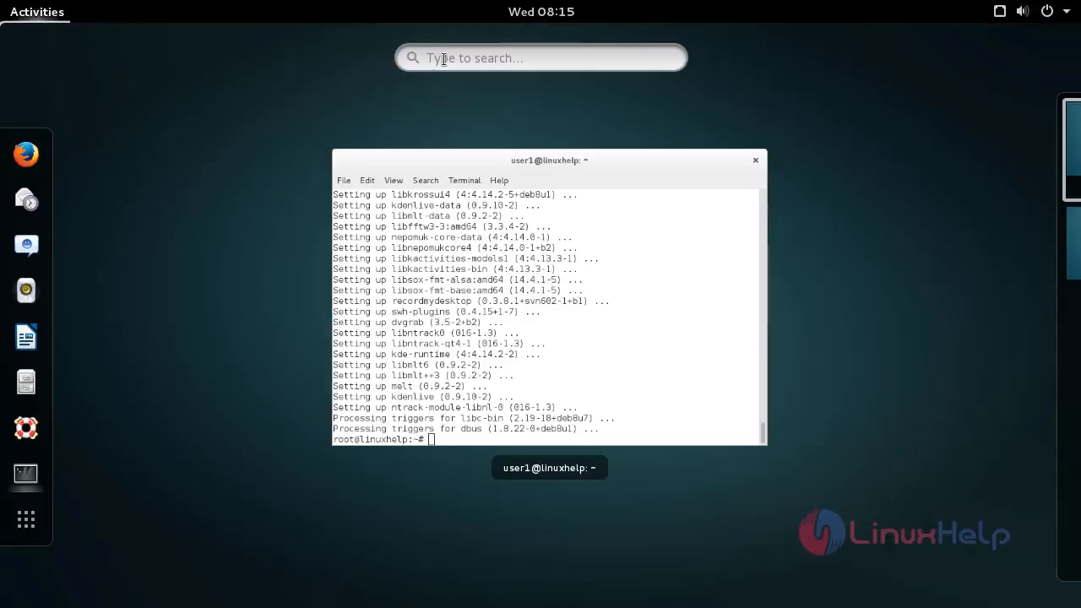
left_click(541, 58)
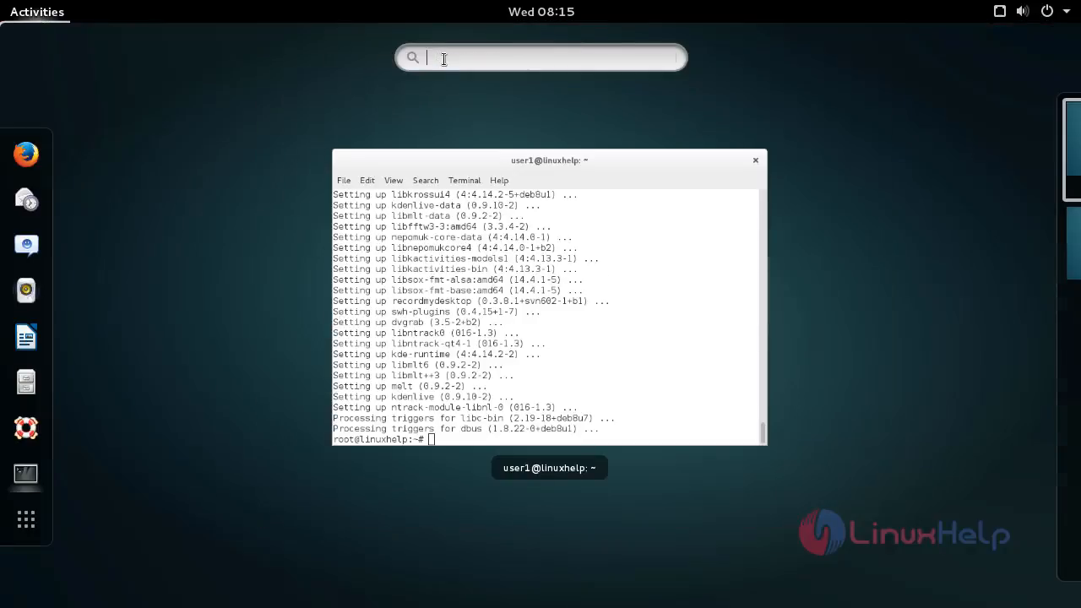
type("kden")
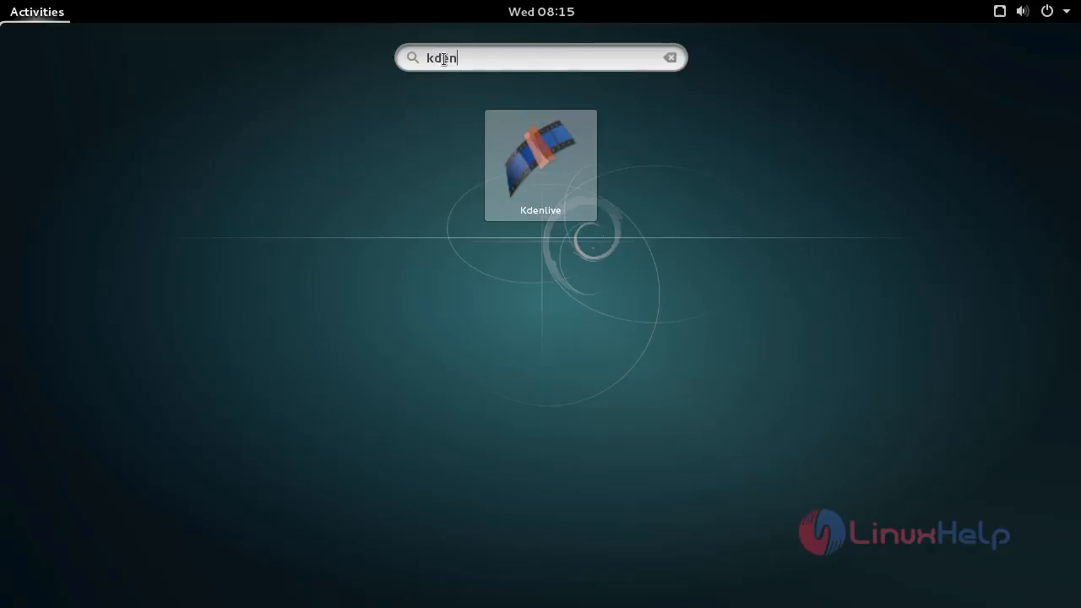
key("BackSpace")
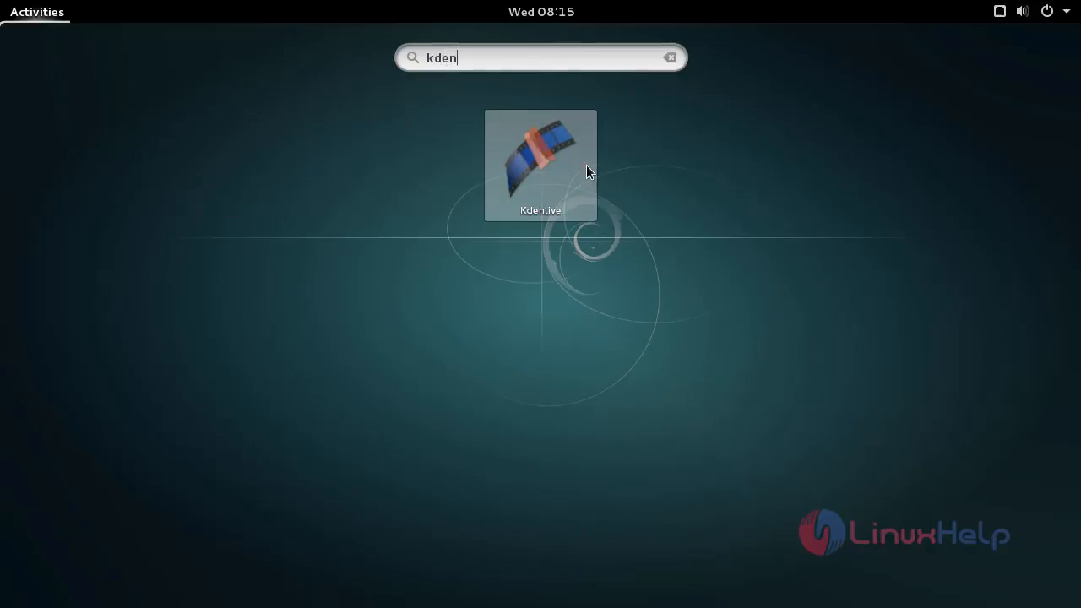
mouse_move(566, 174)
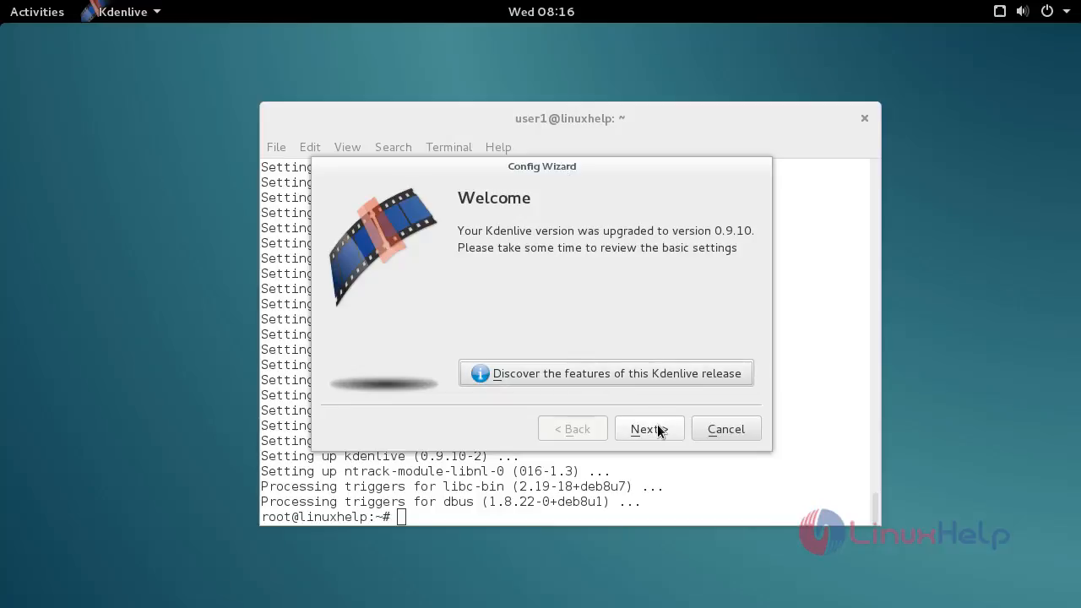
Accept the Config Wizard defaults, keeping the HDV 1440x1080i 25 fps profile and skipping capture devices
left_click(649, 428)
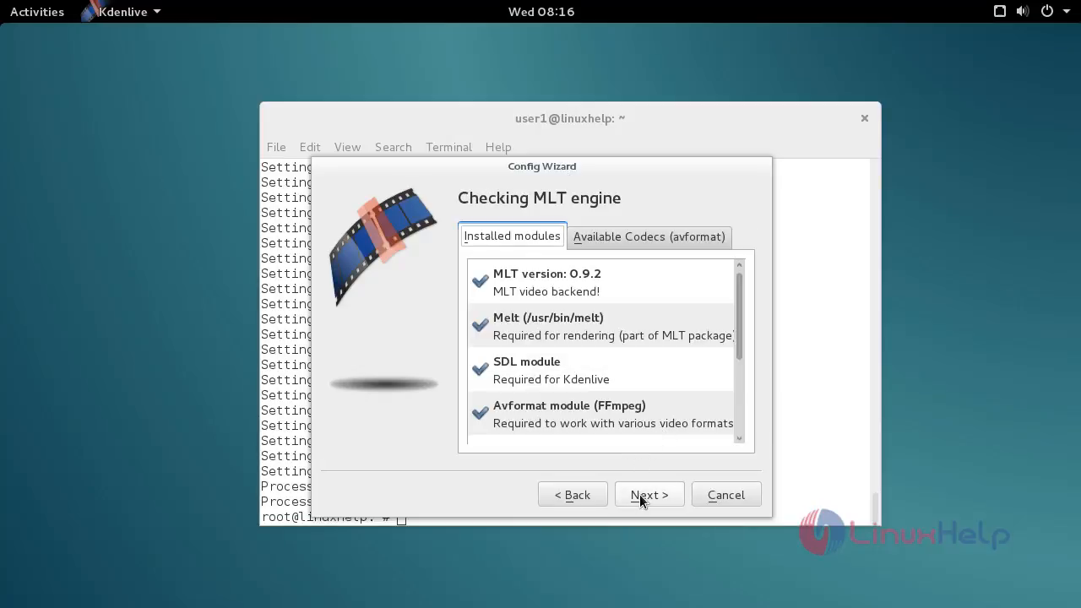
left_click(649, 494)
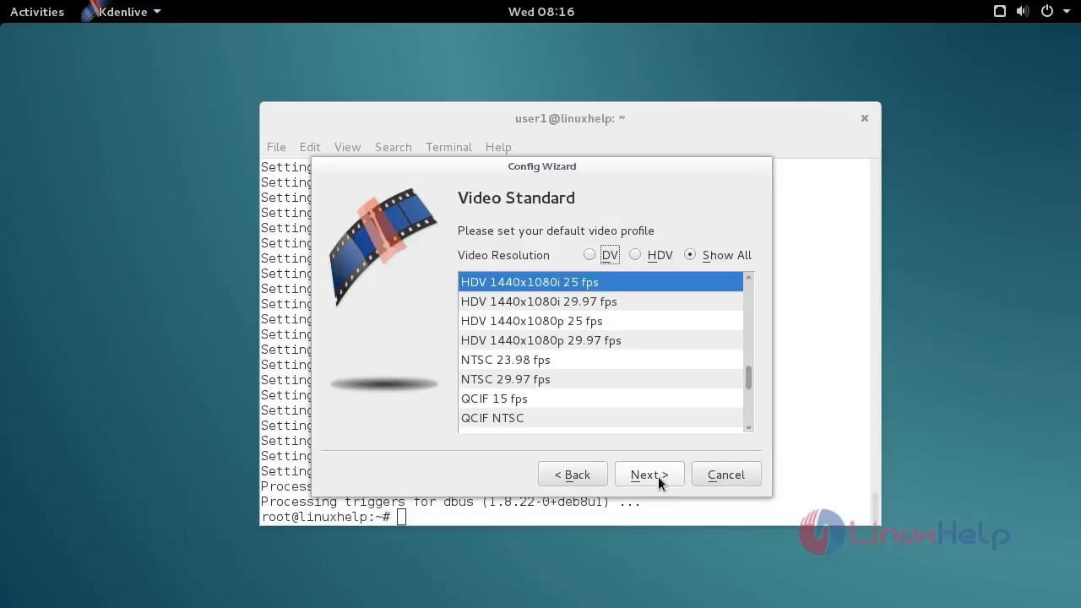
left_click(649, 474)
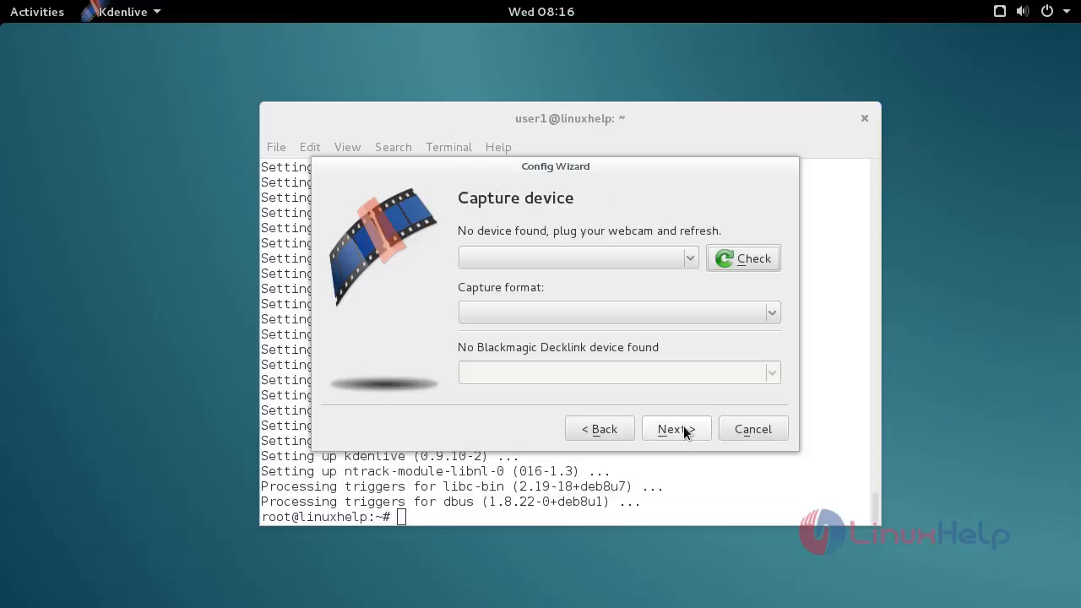
left_click(676, 428)
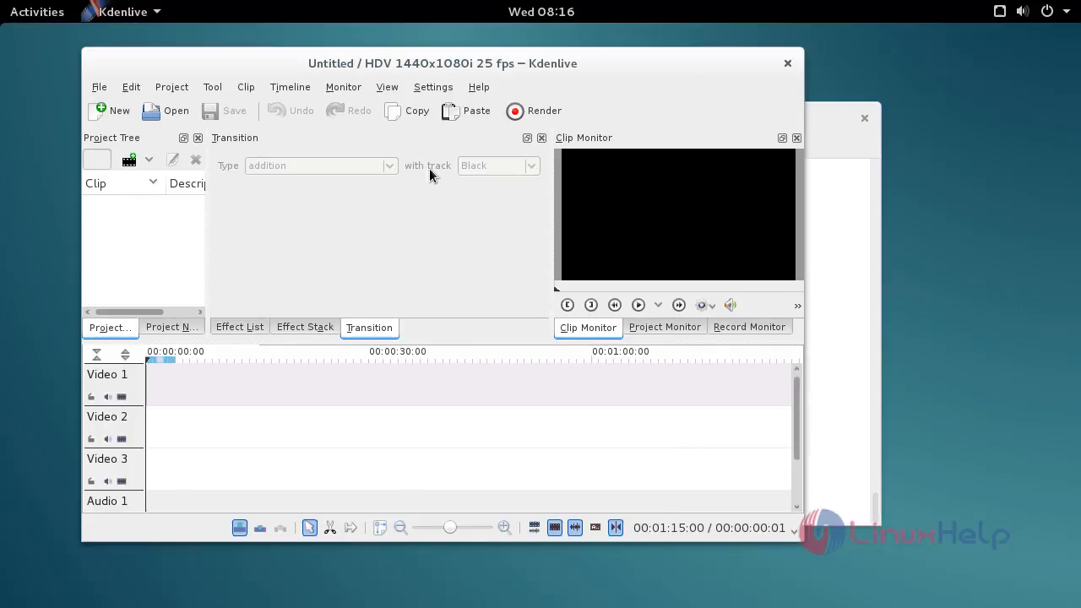
mouse_move(450, 245)
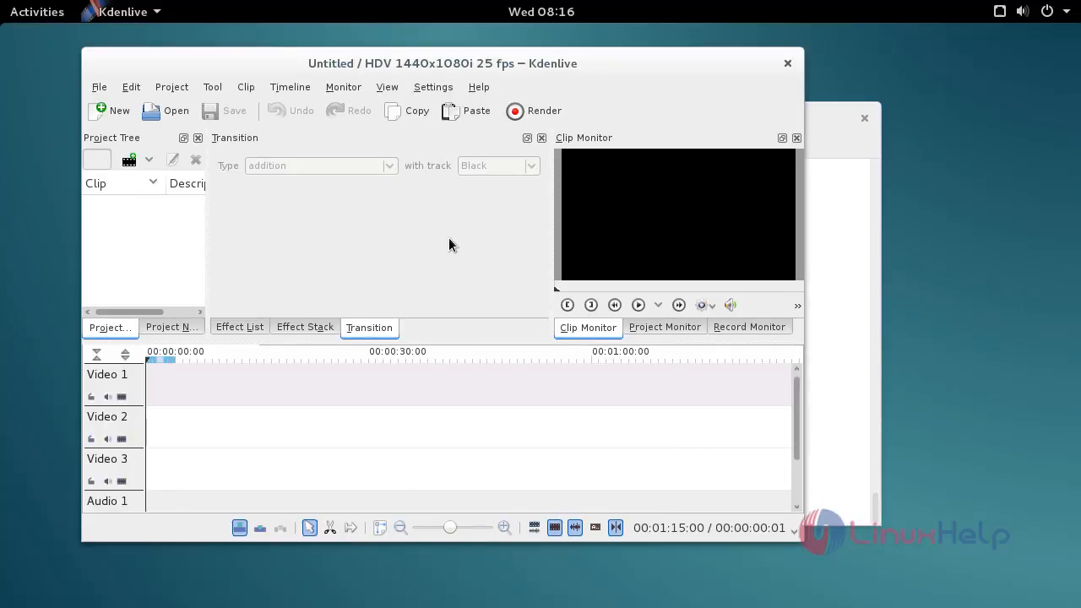